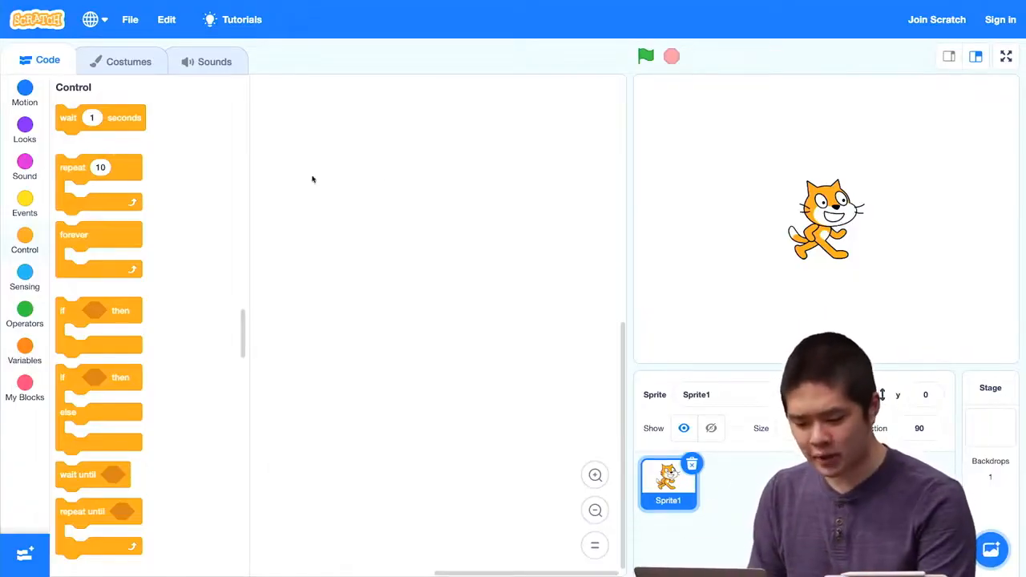
- Place a 'say Hello! for 2 seconds' block from Looks into the cat's script area
{"action": "left_click", "coordinate": [24, 131]}
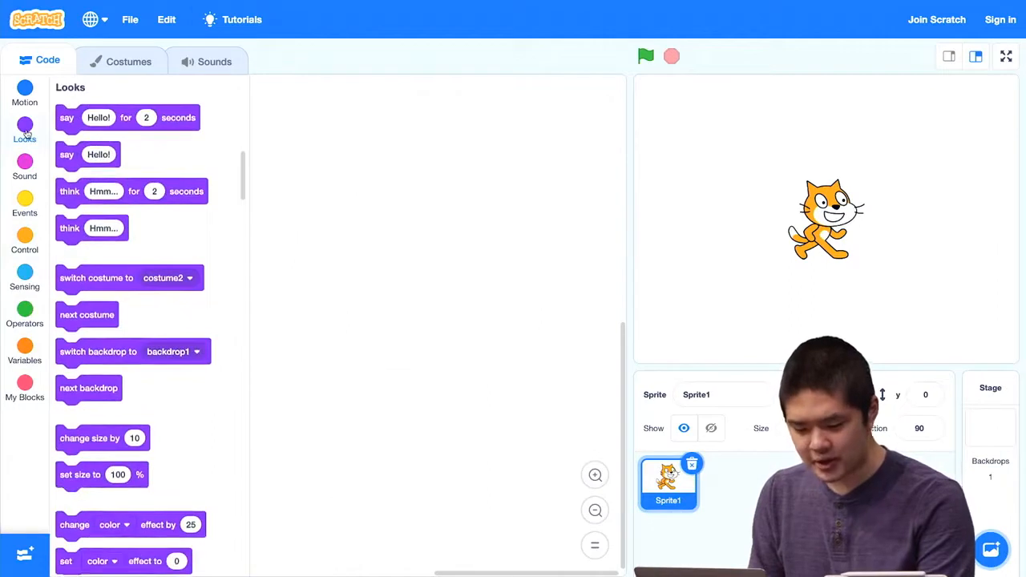
{"action": "left_click_drag", "start_coordinate": [128, 119], "coordinate": [375, 160]}
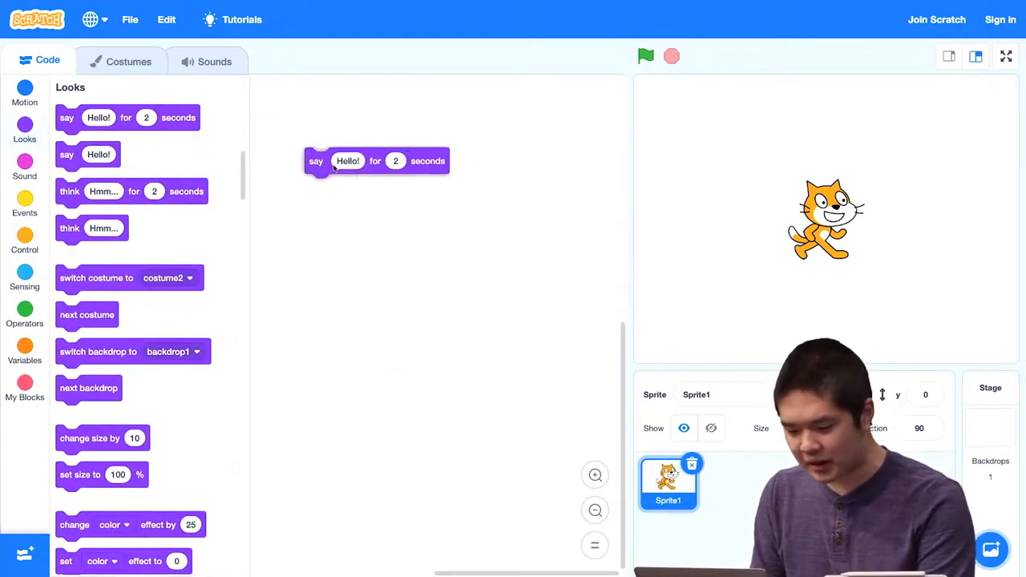
{"action": "left_click_drag", "start_coordinate": [315, 160], "coordinate": [346, 189]}
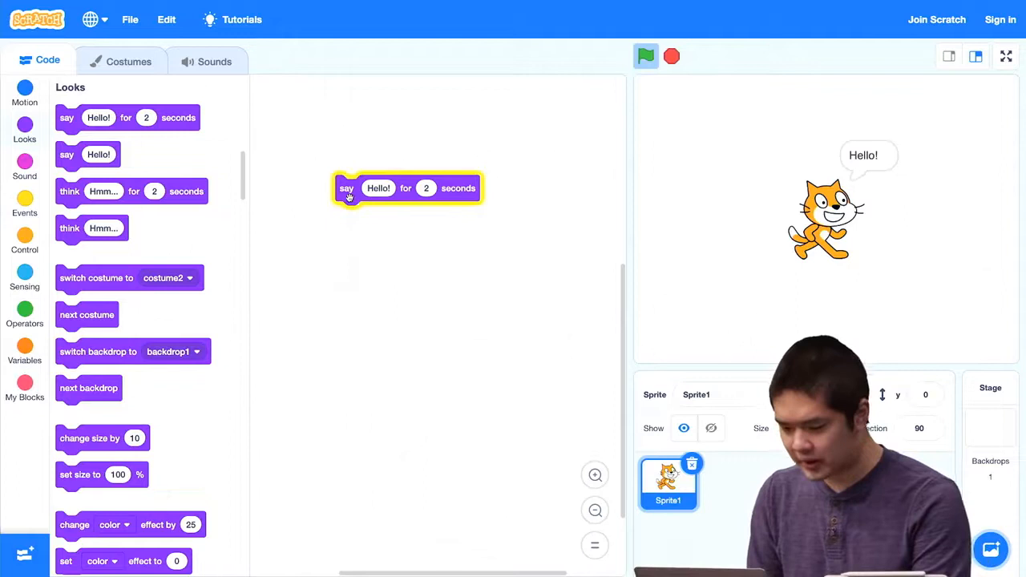
- Bring up the Choose a Sprite library from the sprite pane
{"action": "left_click", "coordinate": [670, 56]}
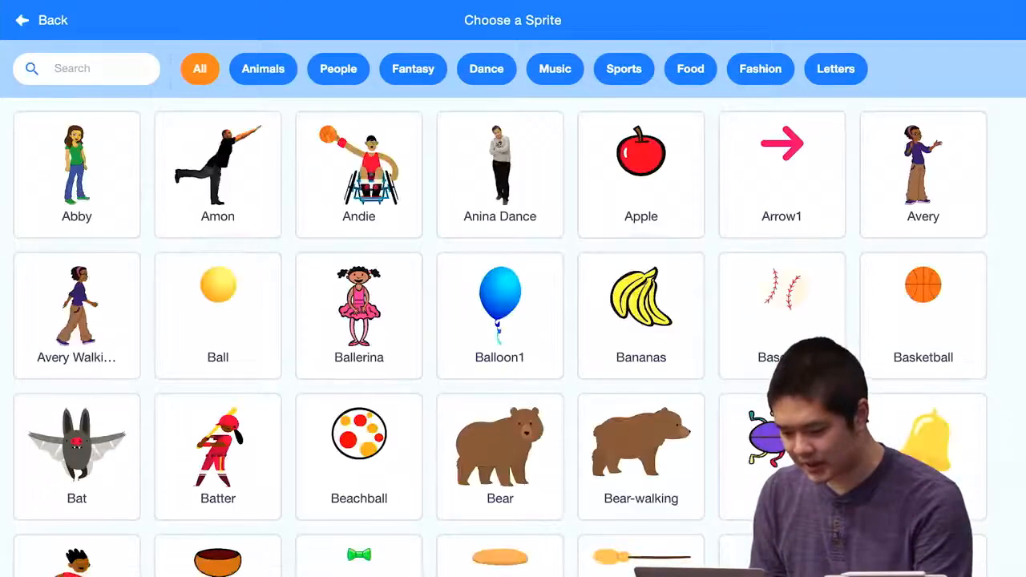
- Add Dinosaur1 from the library and return to its empty script area after viewing the cat's
{"action": "left_click", "coordinate": [263, 68]}
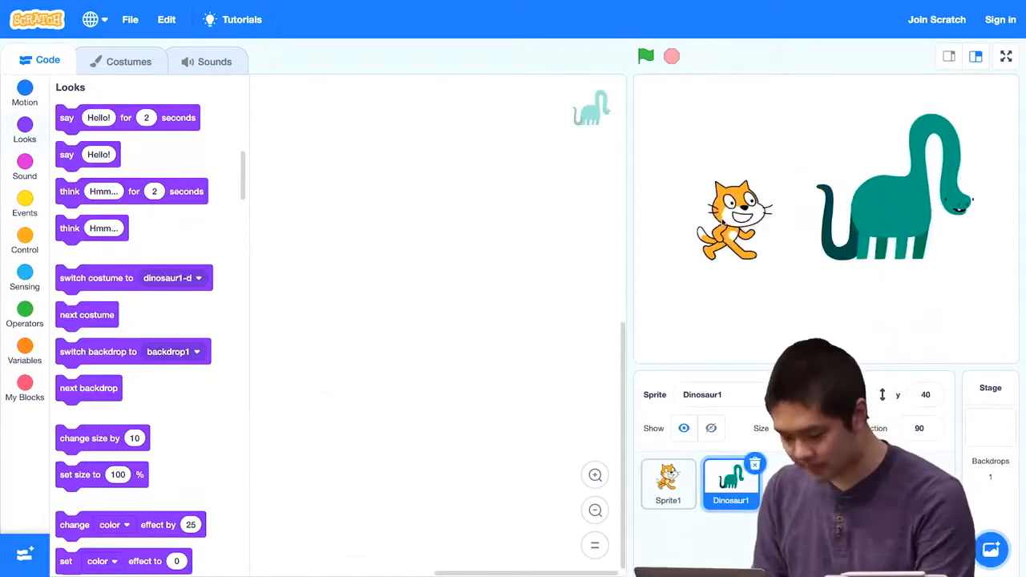
{"action": "left_click", "coordinate": [667, 484]}
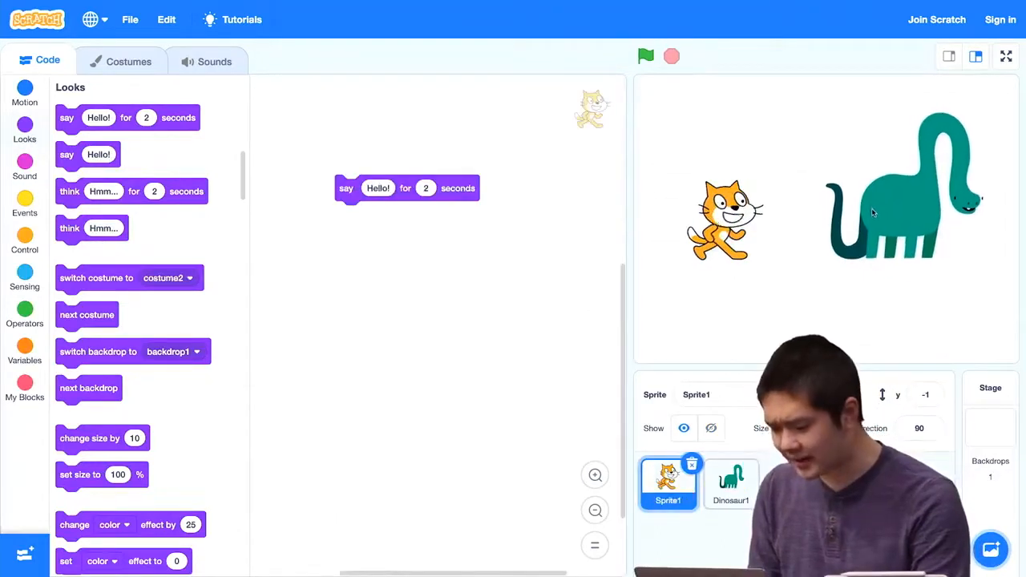
{"action": "left_click", "coordinate": [730, 484]}
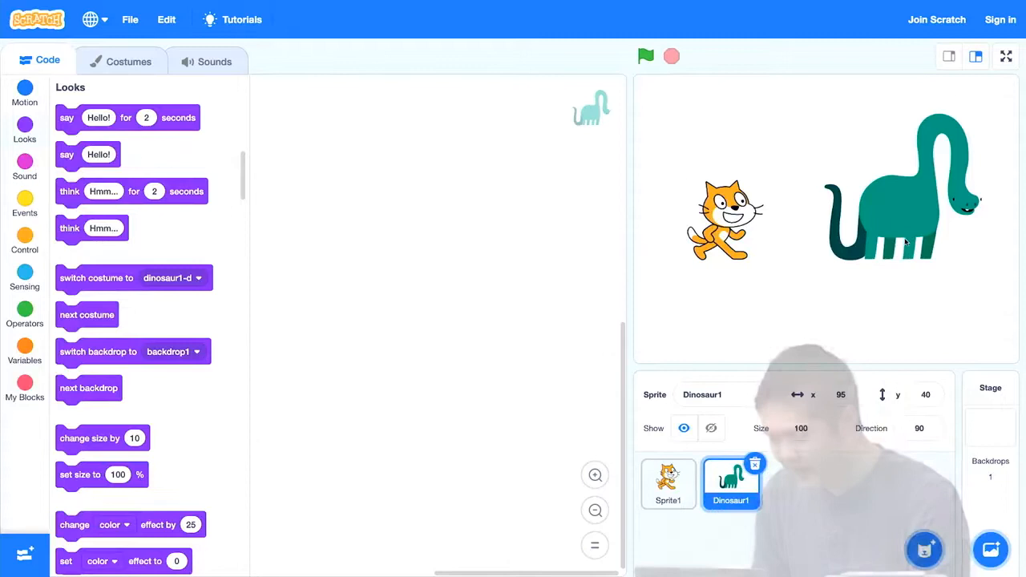
- Set Dinosaur1's direction to -90 with the dial so it faces the cat
{"action": "left_click", "coordinate": [920, 428]}
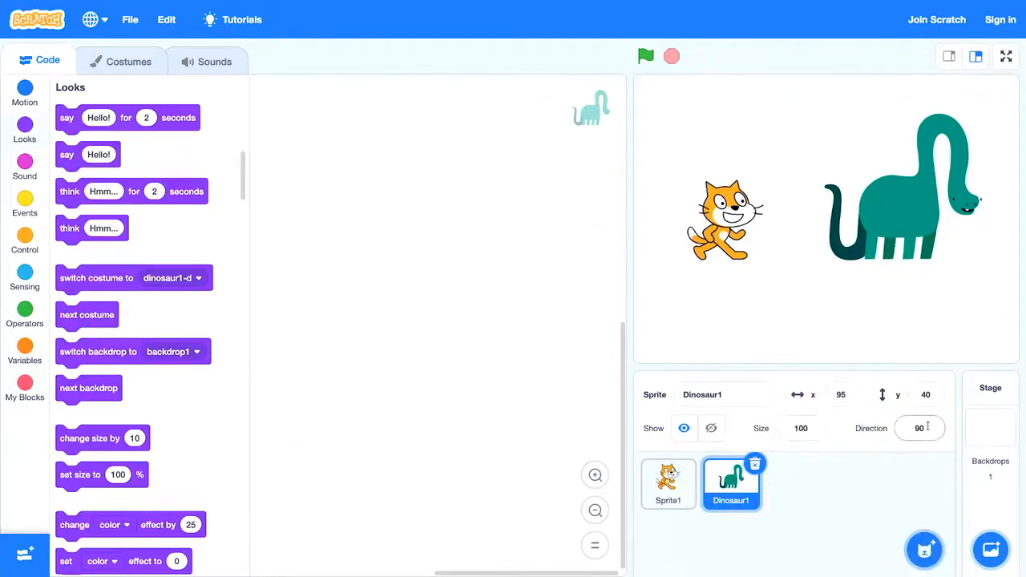
{"action": "left_click", "coordinate": [920, 426]}
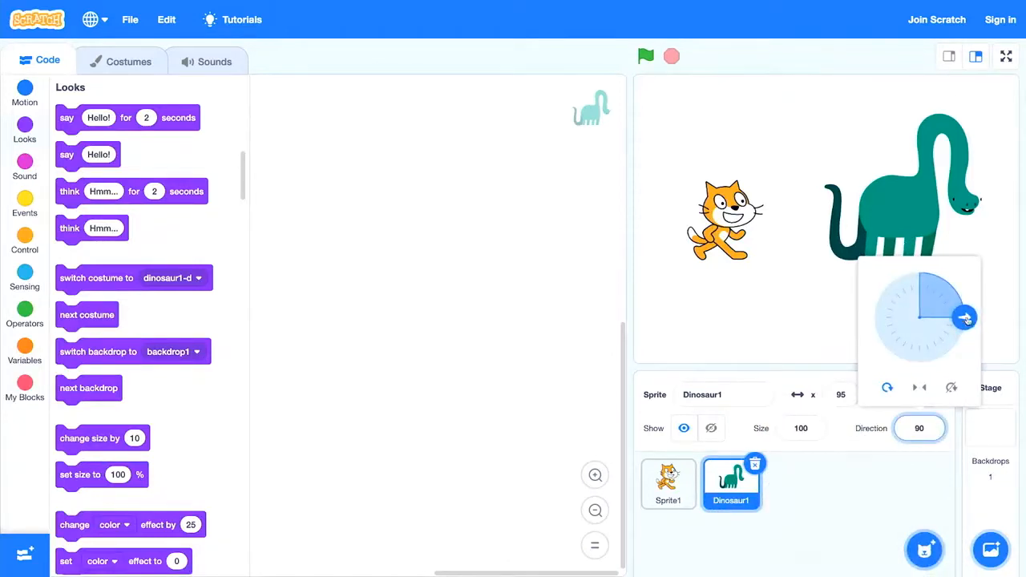
{"action": "left_click_drag", "start_coordinate": [965, 318], "coordinate": [873, 319]}
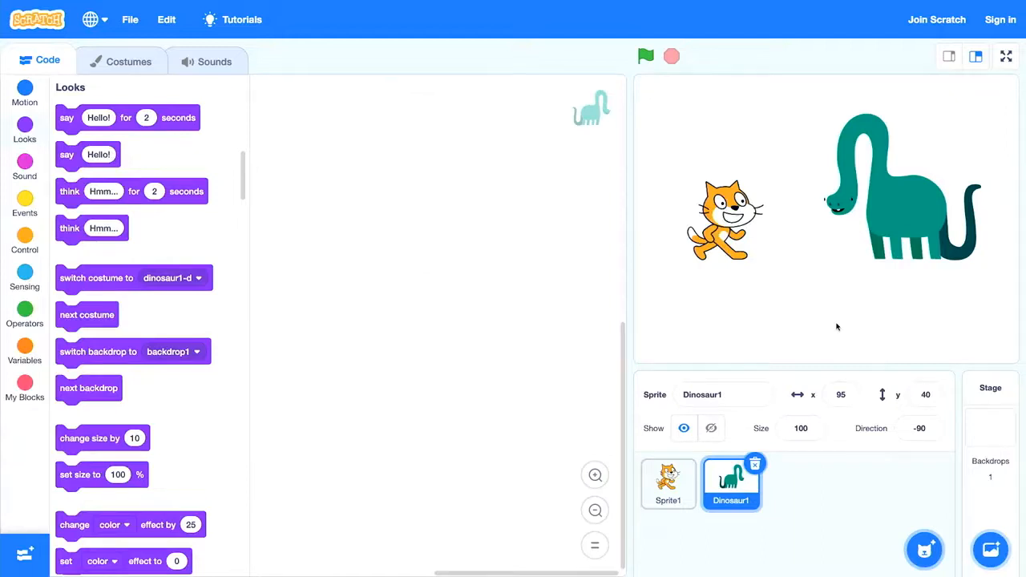
{"action": "mouse_move", "coordinate": [830, 357]}
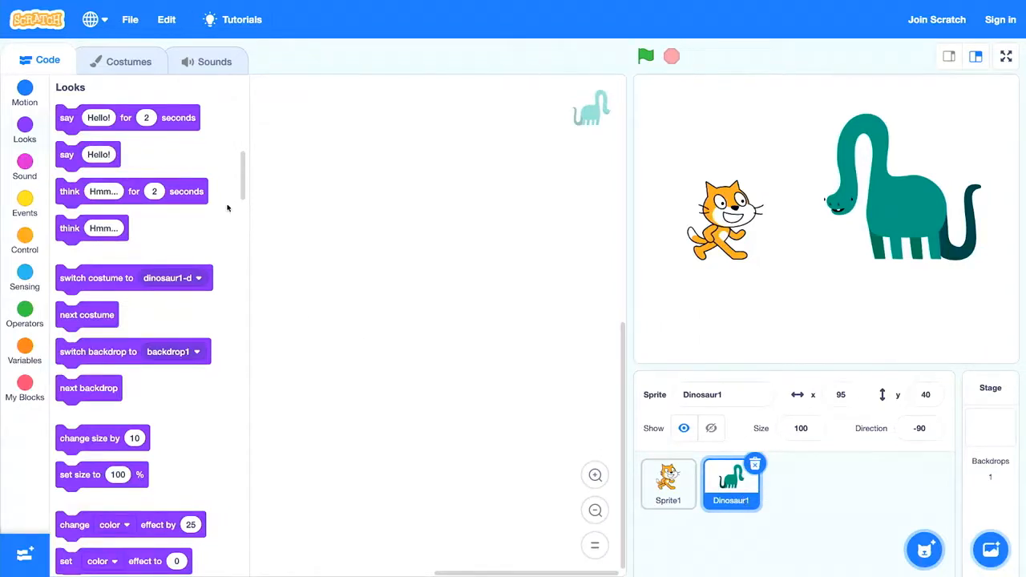
- Give Dinosaur1 a 'say Hello! for 2 seconds' block and run both sprites' blocks so each says Hello!
{"action": "left_click_drag", "start_coordinate": [128, 119], "coordinate": [420, 256]}
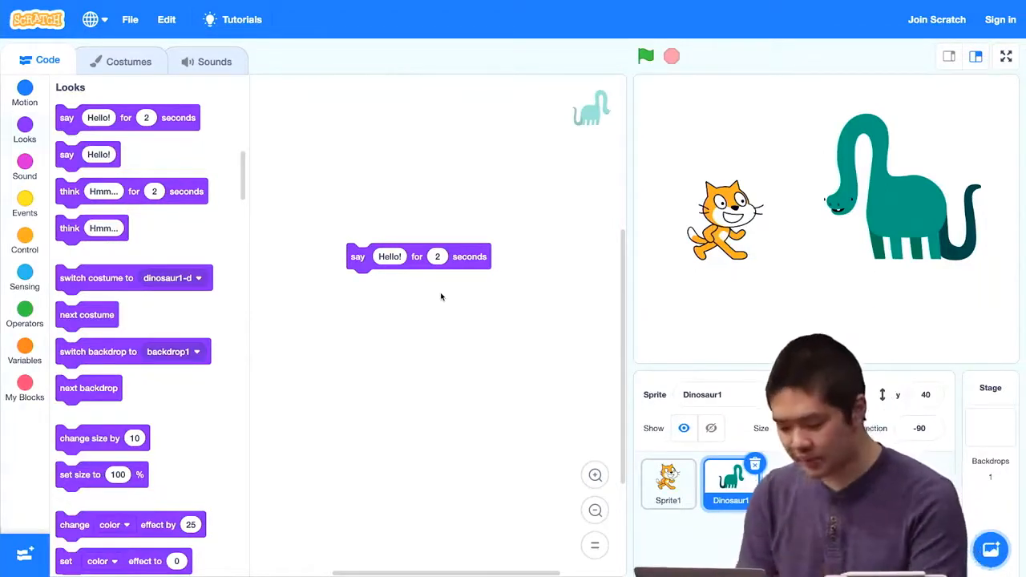
{"action": "left_click", "coordinate": [666, 484]}
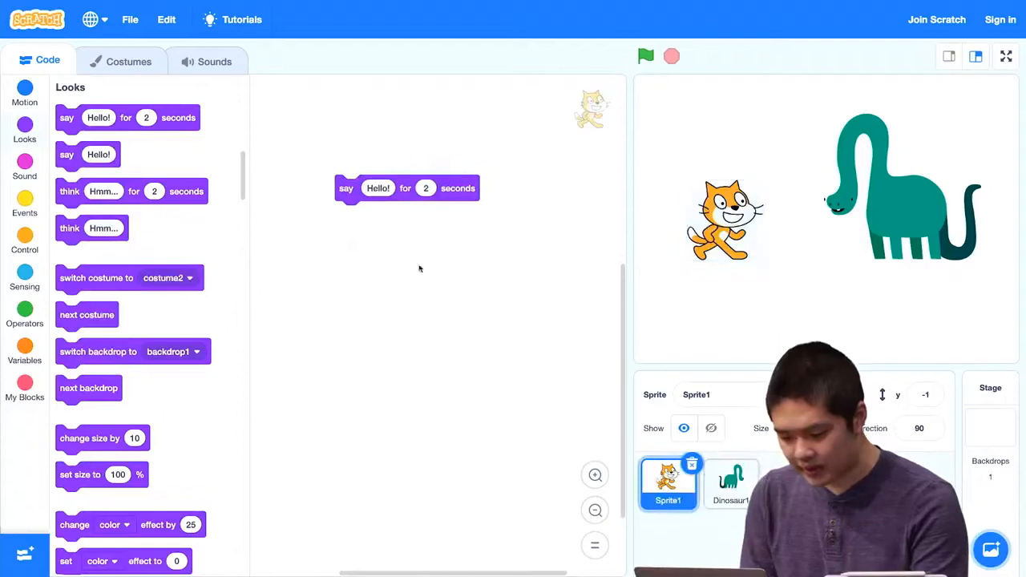
{"action": "left_click", "coordinate": [645, 57]}
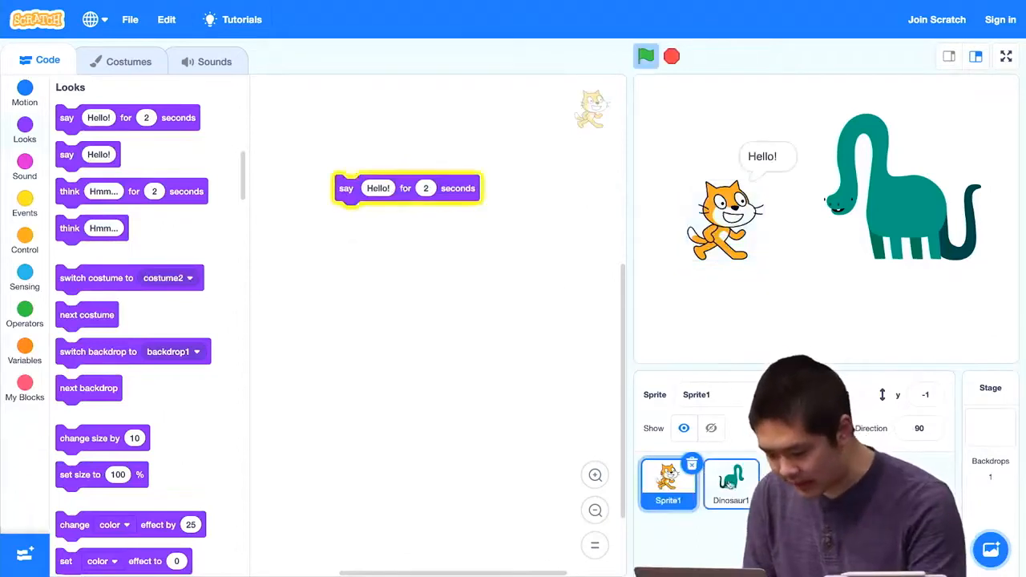
{"action": "left_click", "coordinate": [729, 481]}
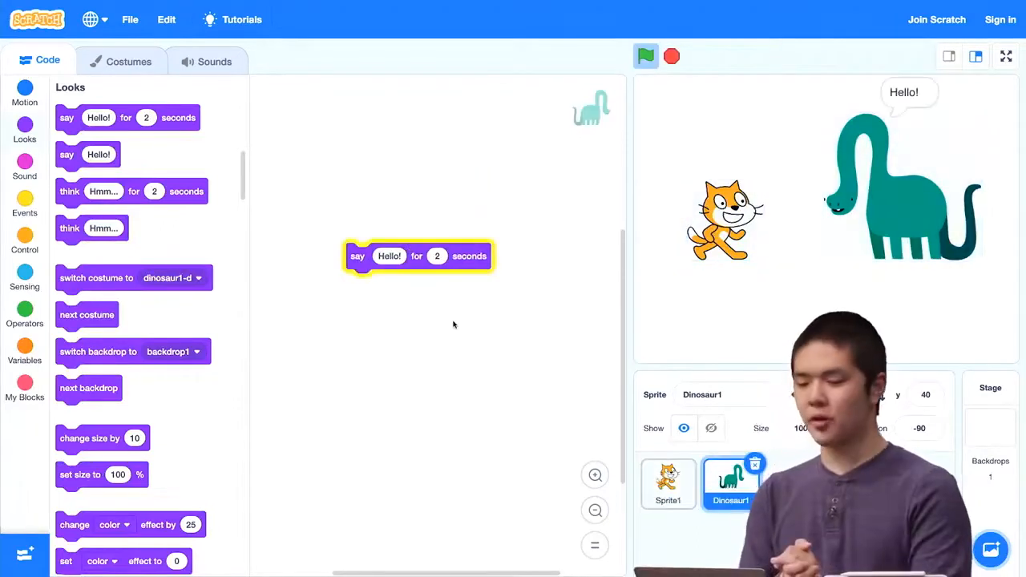